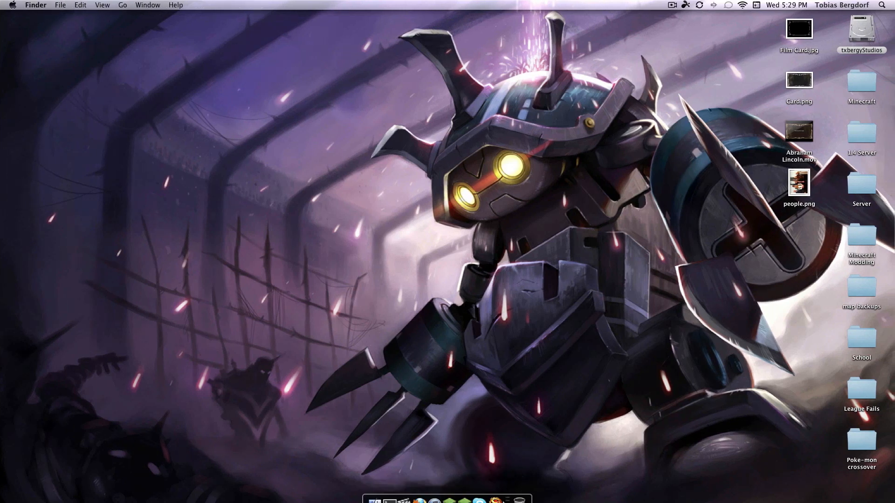
mouse_move(508, 483)
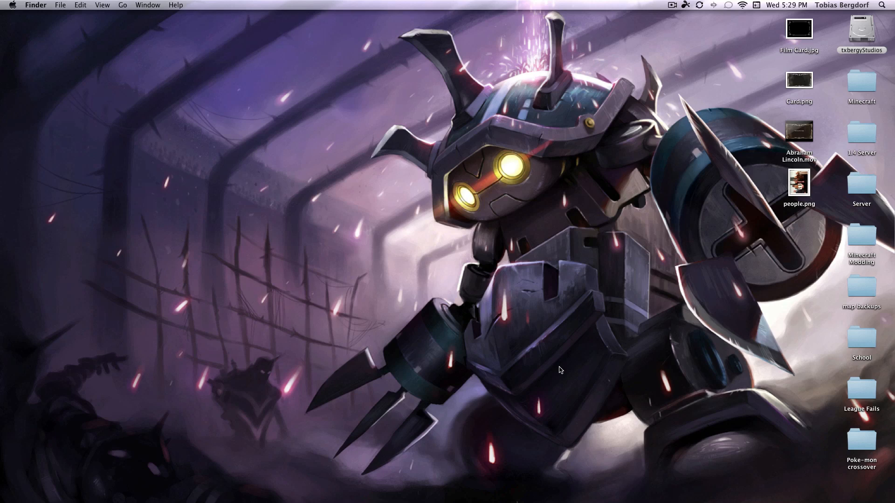
mouse_move(393, 488)
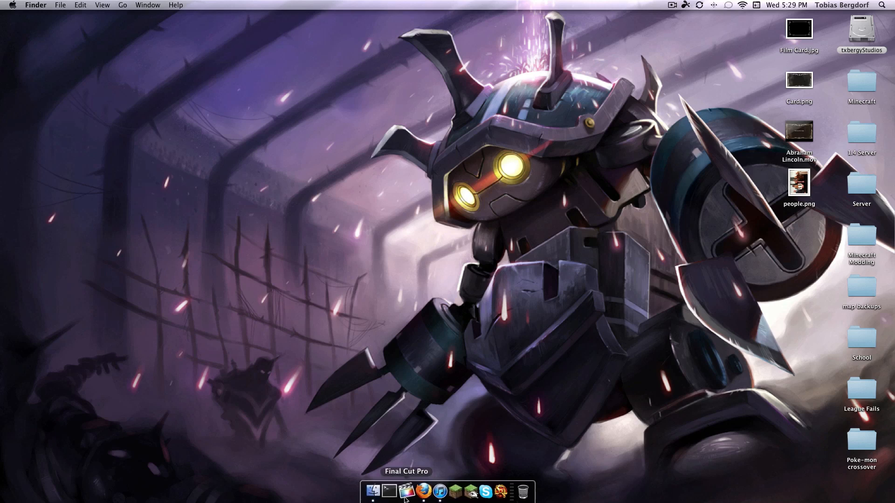
Show the package contents of iLoL Open Beta from the Applications folder.
double_click(867, 33)
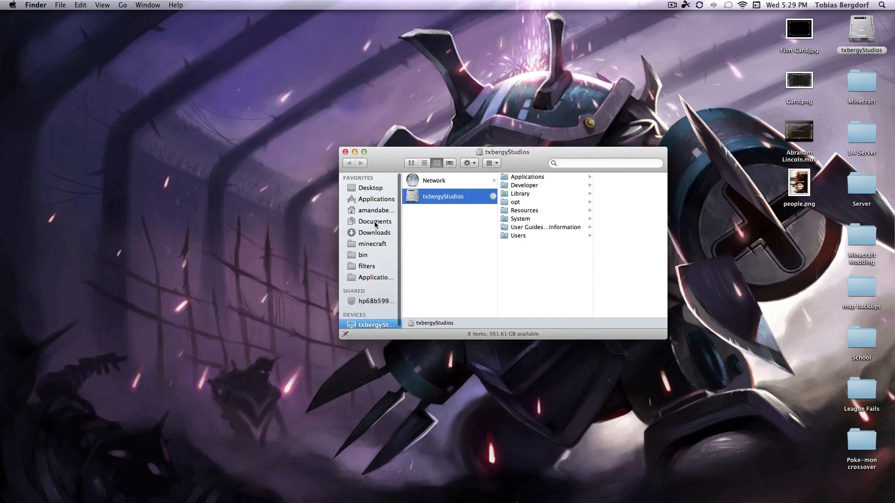
click(377, 199)
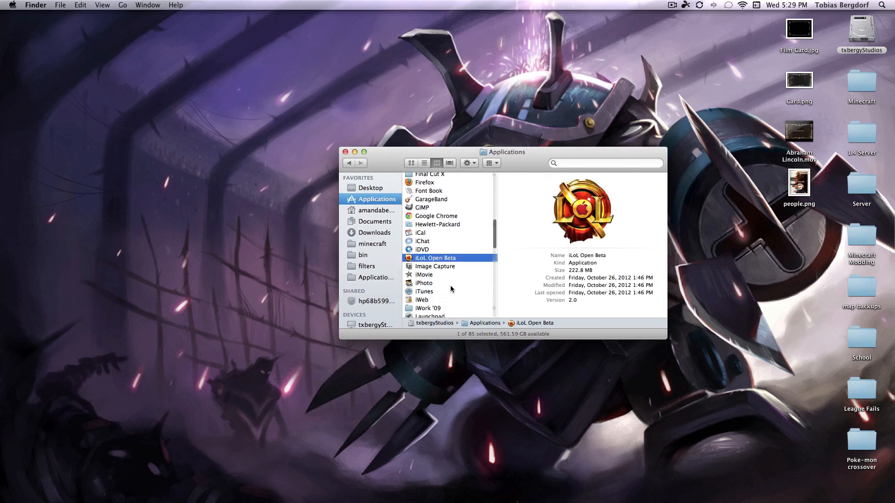
right_click(434, 257)
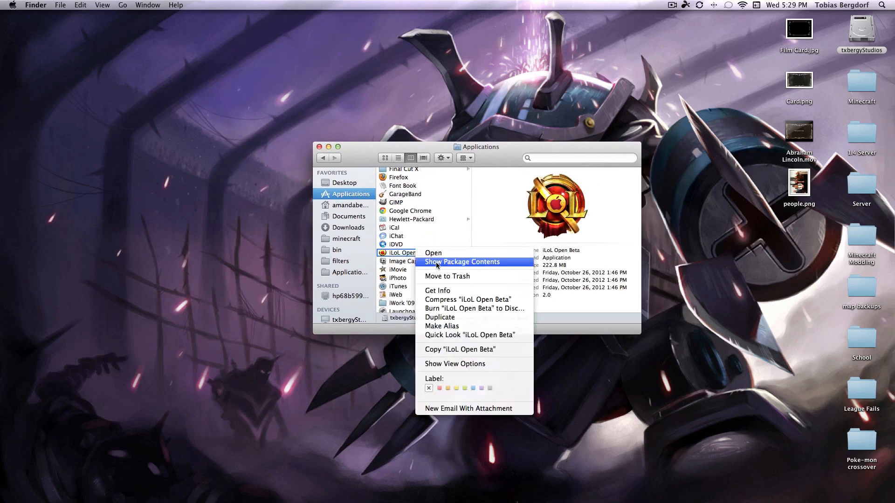
click(463, 262)
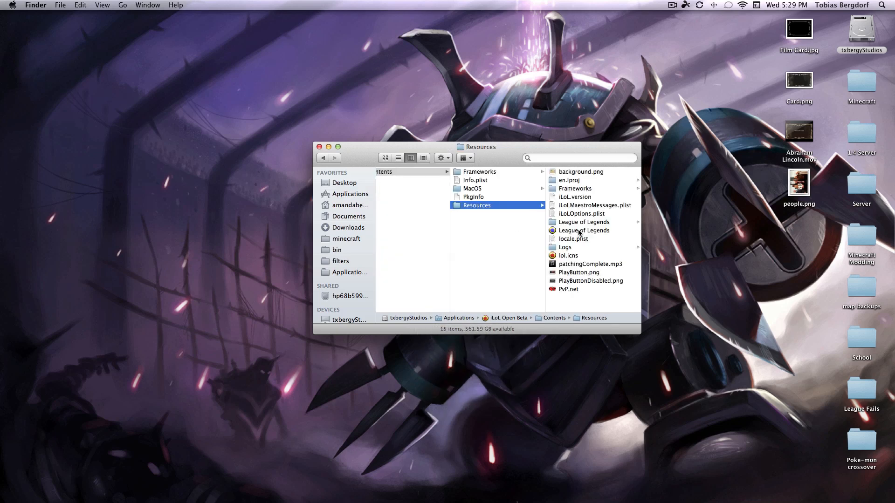
Show the package contents of the League of Legends wrapper inside Resources.
click(583, 230)
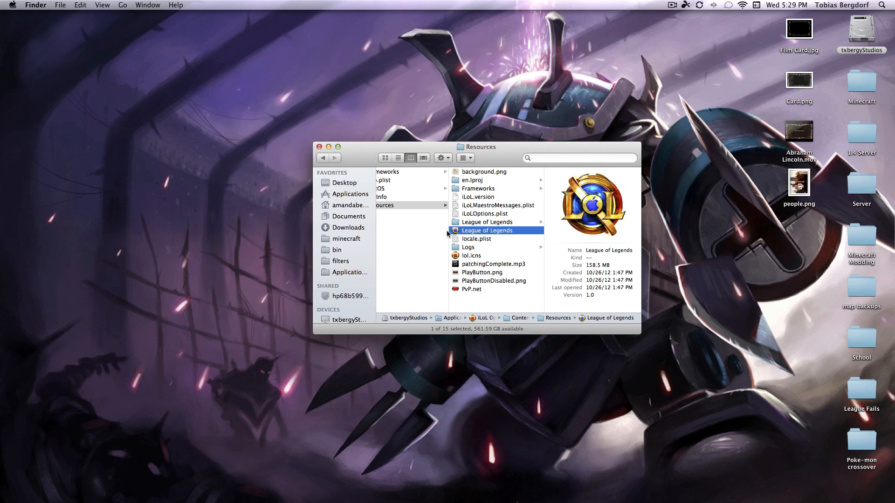
mouse_move(551, 204)
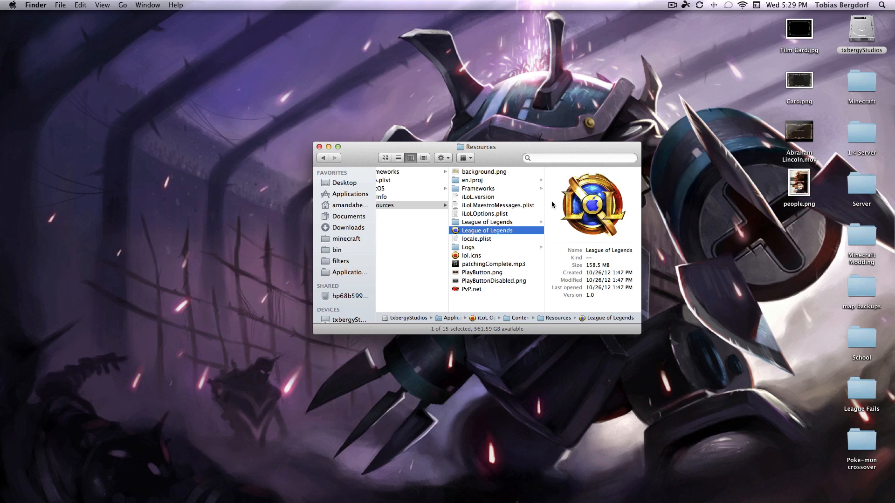
mouse_move(515, 498)
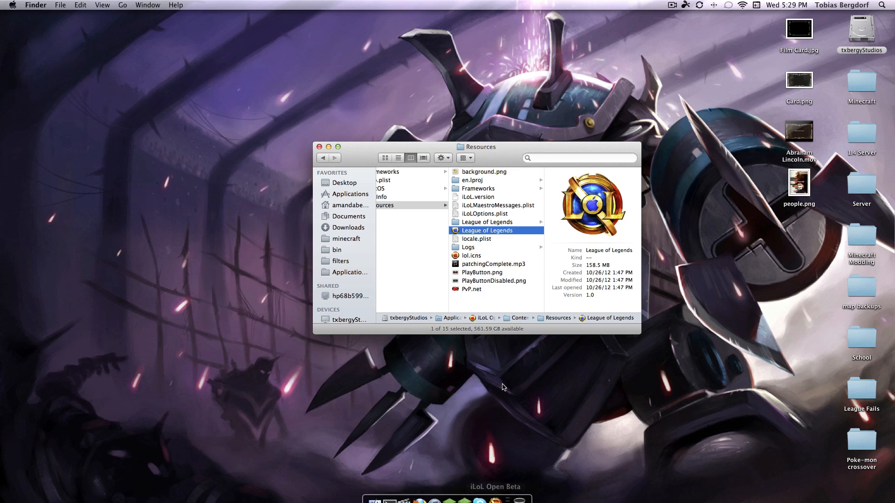
right_click(487, 230)
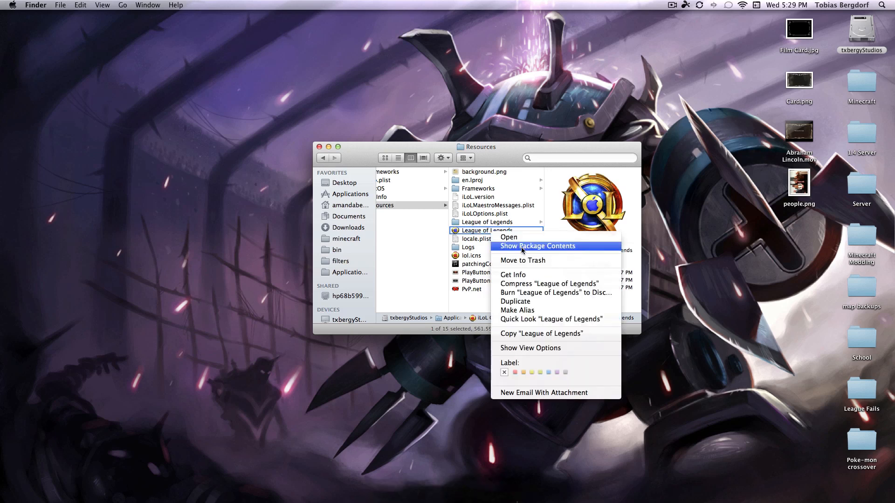
click(537, 246)
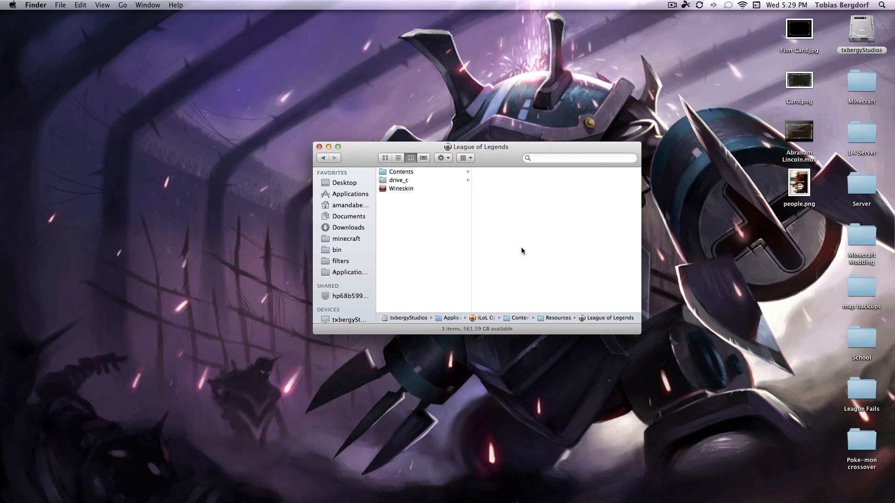
mouse_move(460, 212)
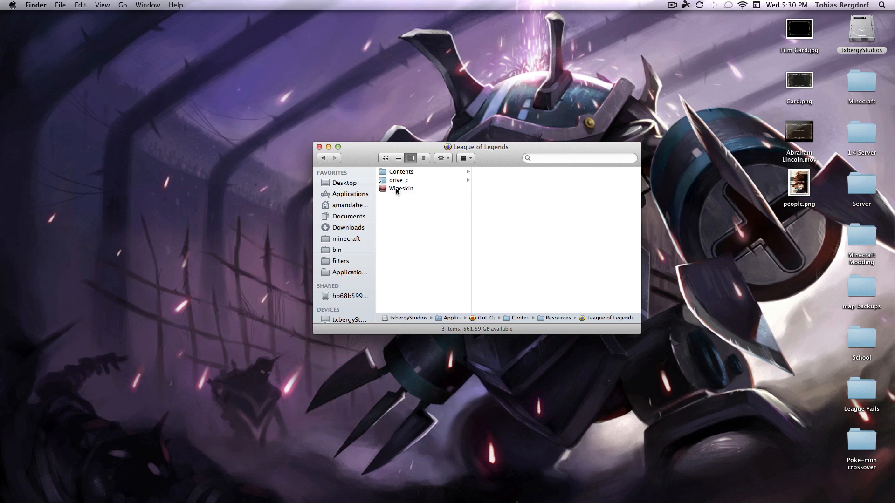
Launch the wrapper's Wineskin and reach the Advanced Options page.
double_click(401, 188)
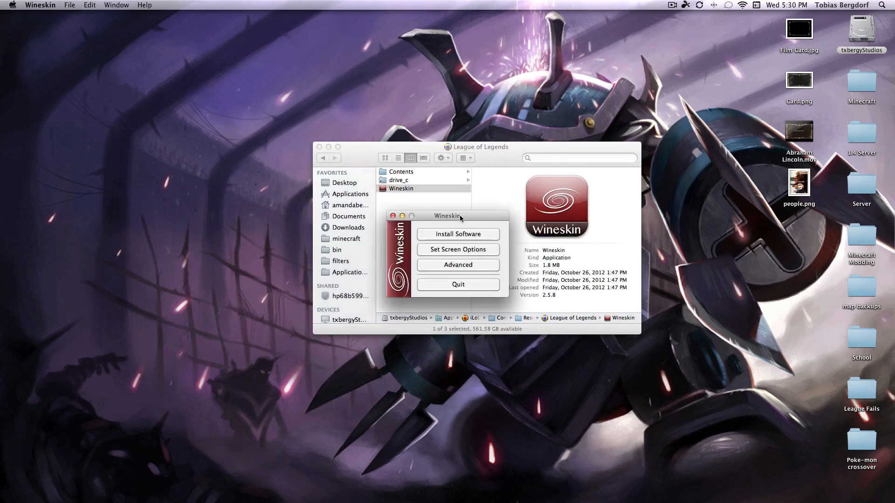
click(458, 265)
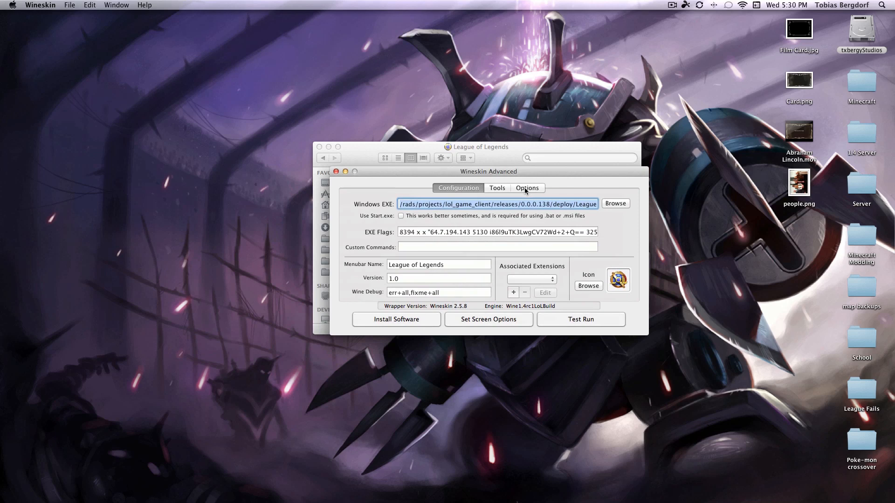
click(527, 189)
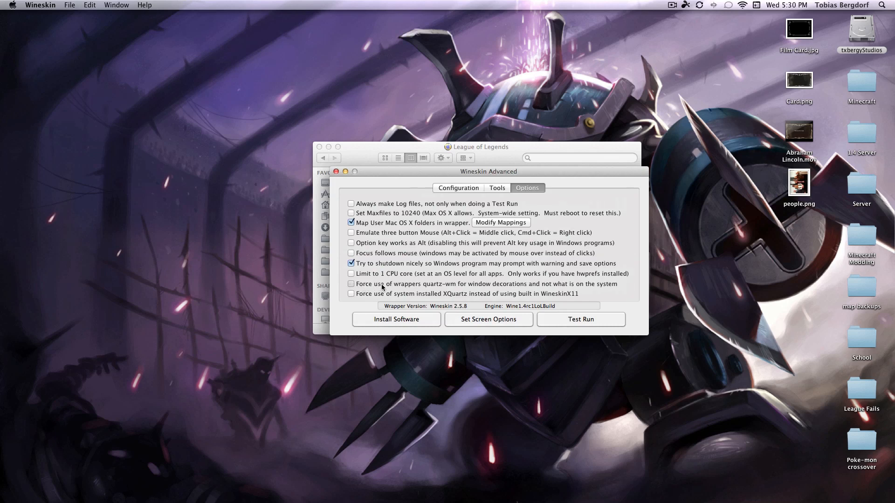
mouse_move(438, 287)
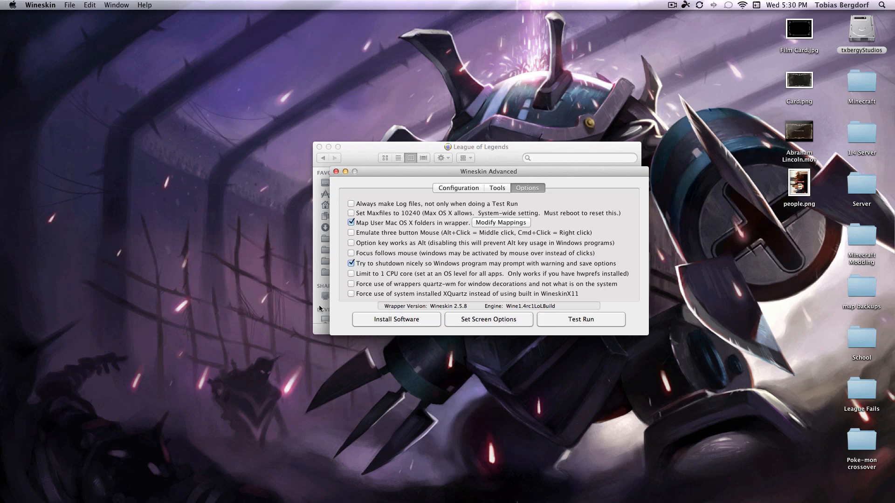
mouse_move(613, 306)
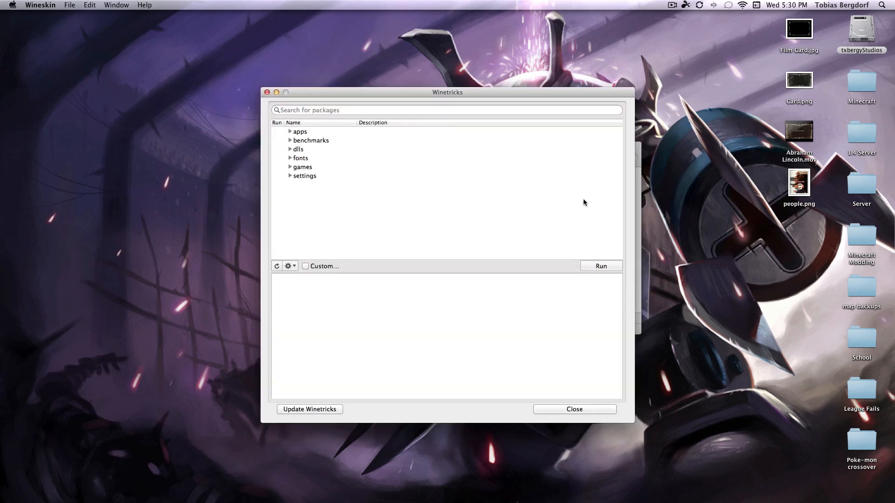
Expand the Winetricks settings category and tick glsl=disabled.
drag(447, 92, 482, 71)
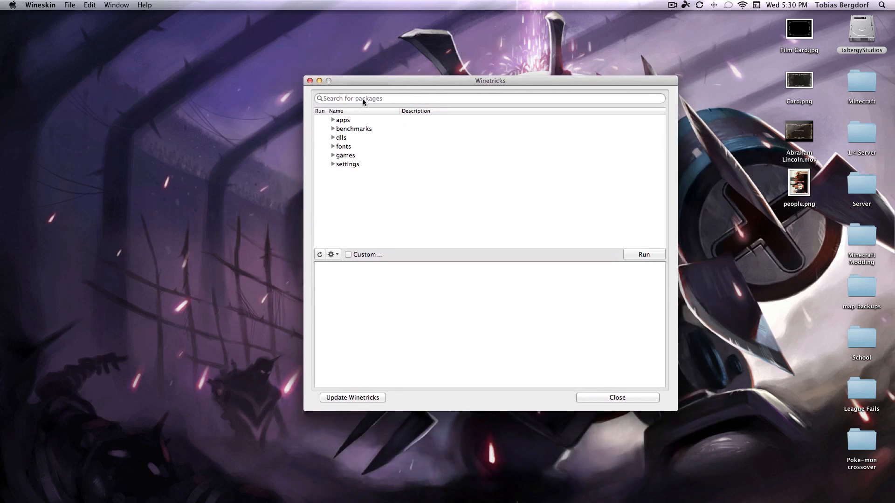
click(333, 165)
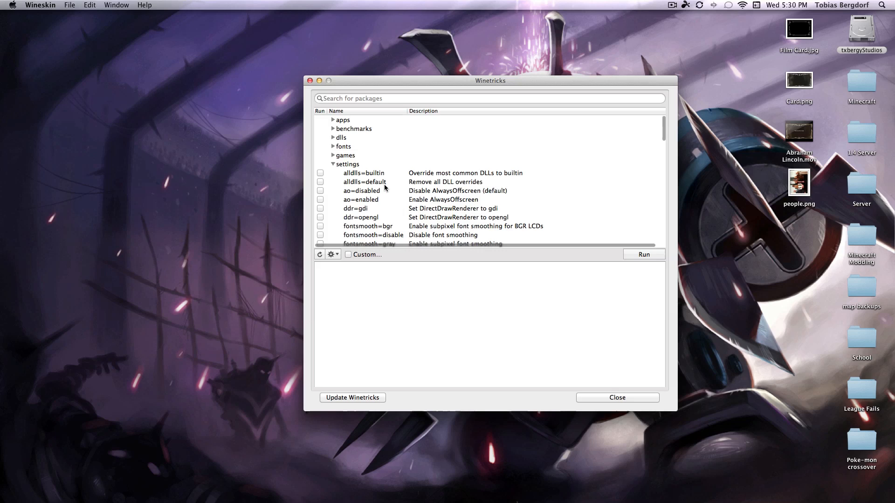
scroll(down, 3)
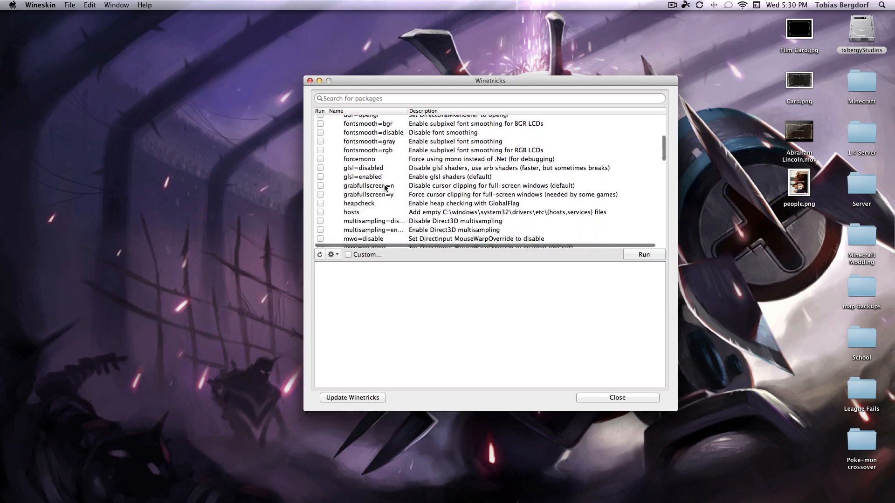
mouse_move(348, 171)
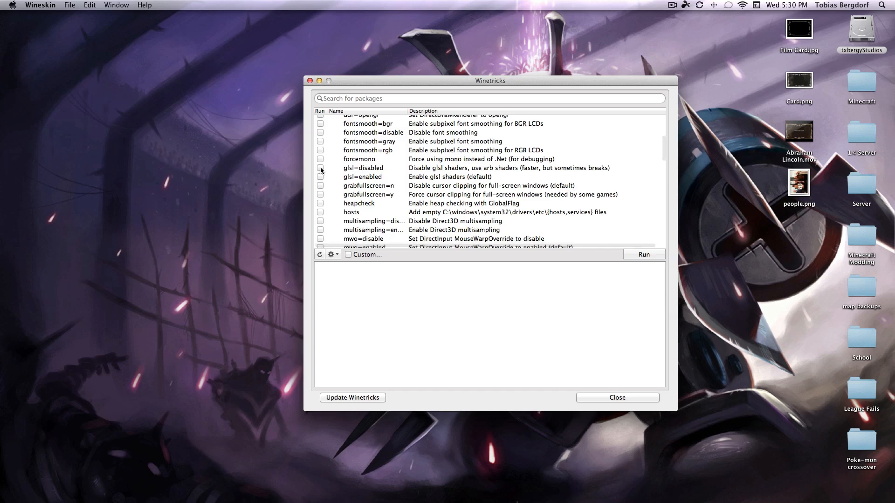
click(321, 168)
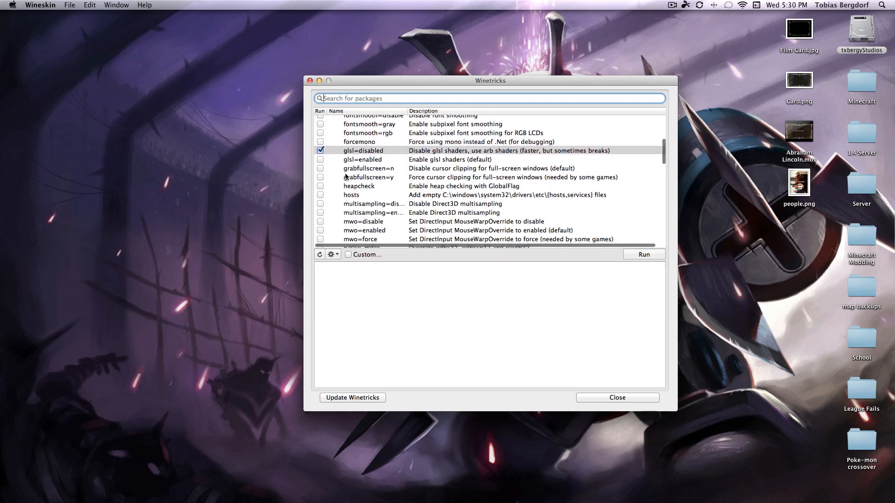
Tick the videomemorysize=512 setting for a 512MB video card.
scroll(down, 3)
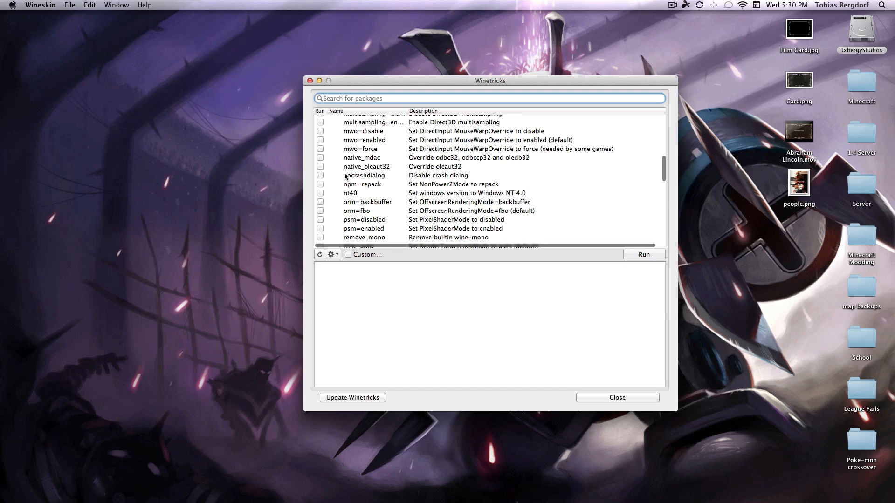
scroll(down, 3)
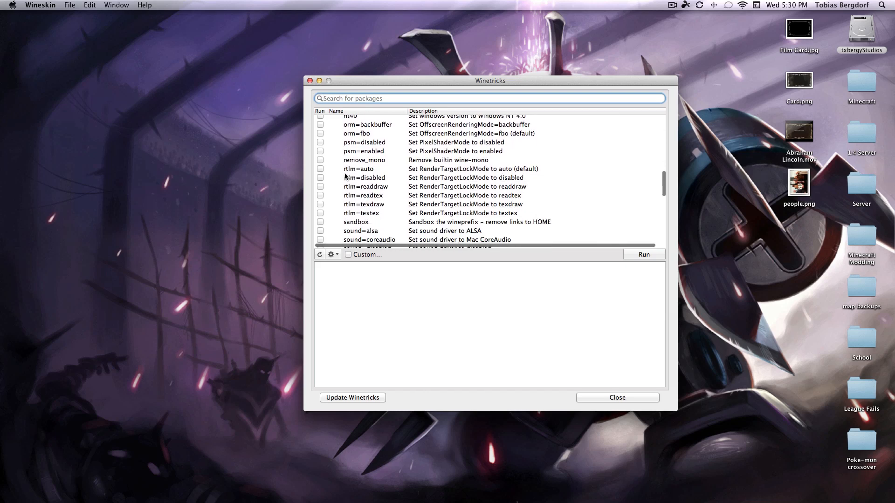
scroll(down, 3)
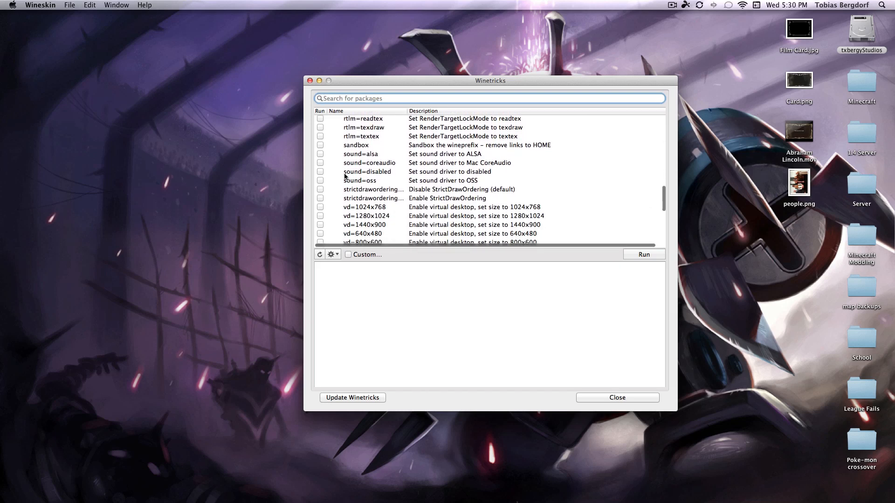
scroll(down, 3)
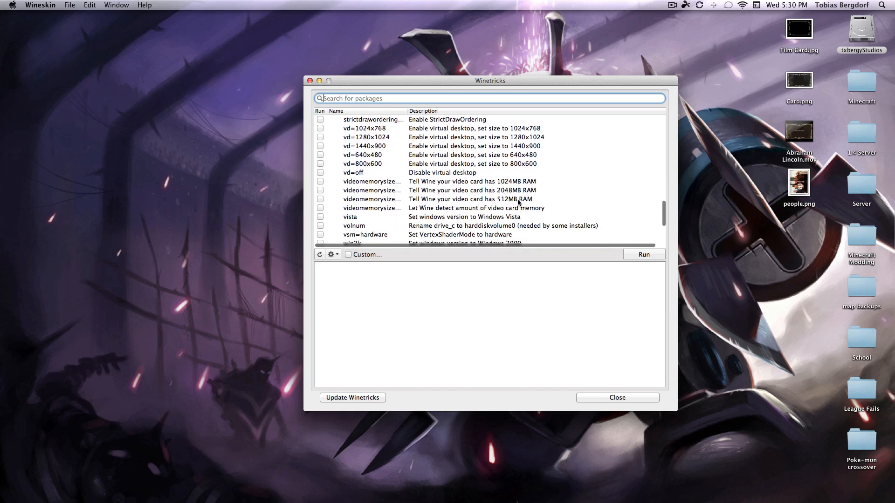
mouse_move(515, 188)
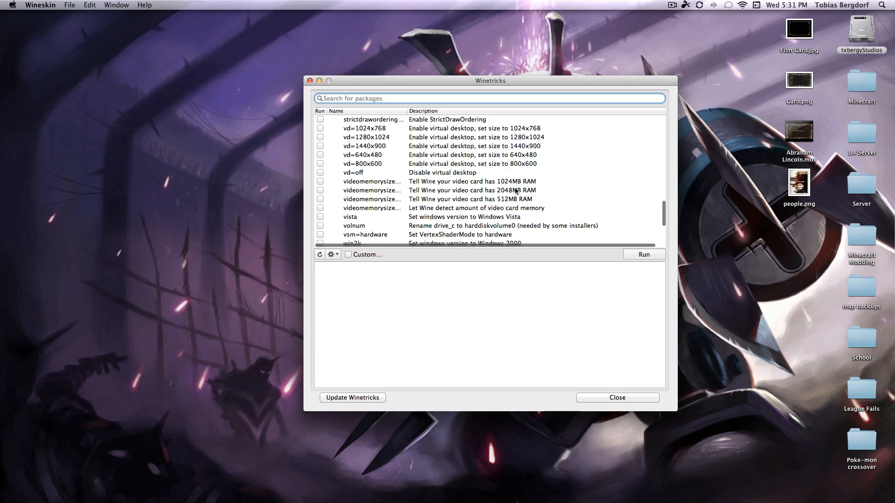
click(469, 199)
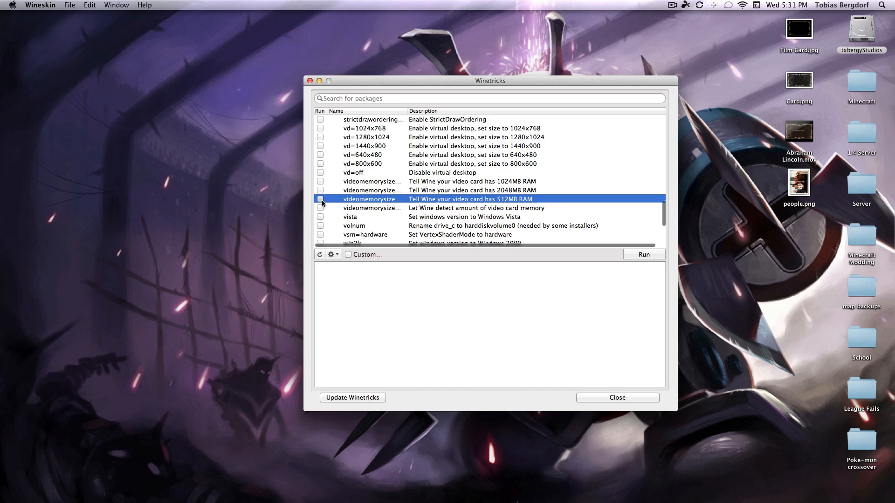
click(320, 199)
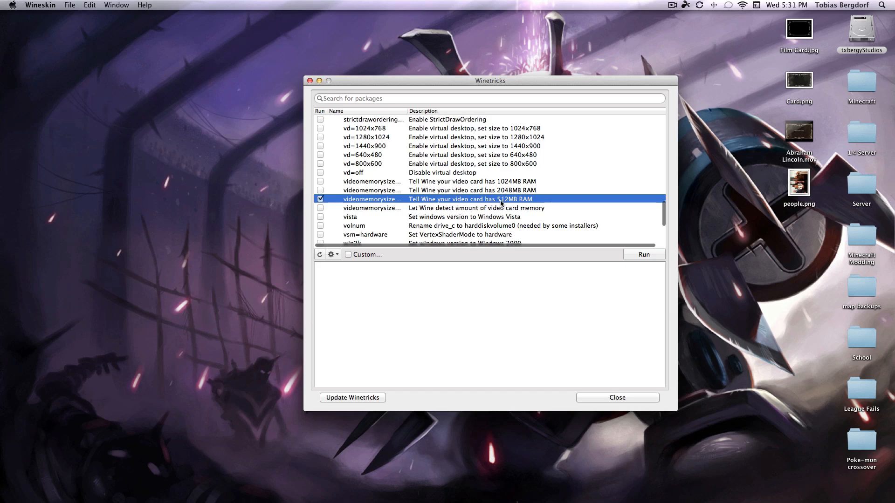
mouse_move(374, 200)
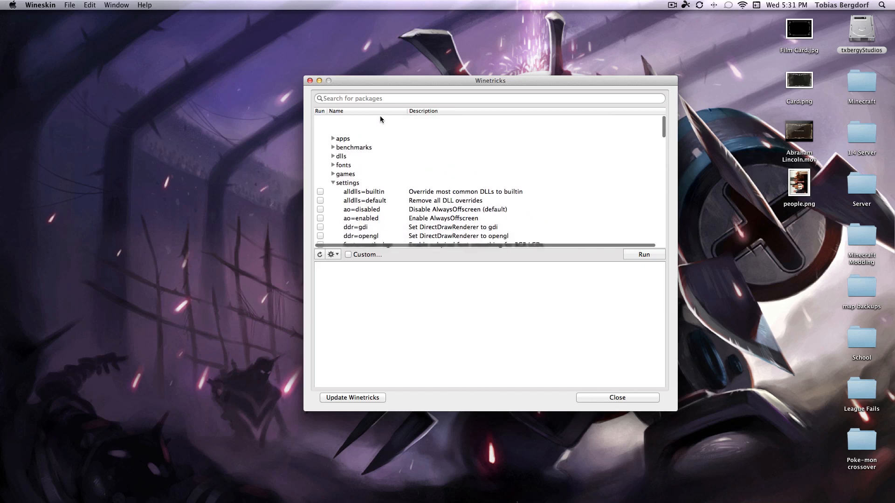
Collapse settings and browse through the apps category.
click(334, 183)
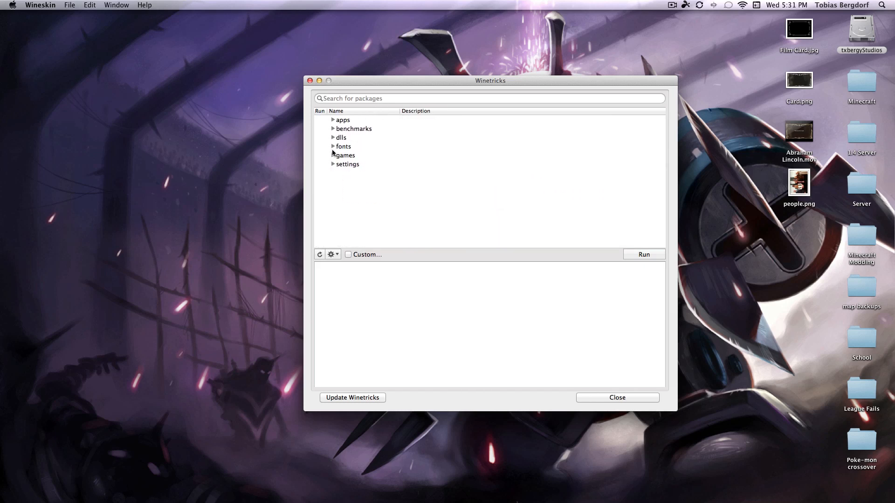
click(333, 119)
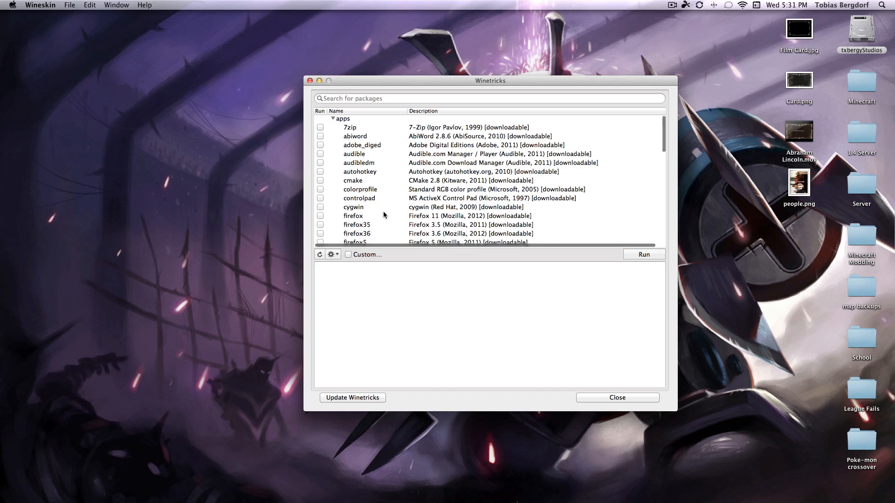
scroll(down, 3)
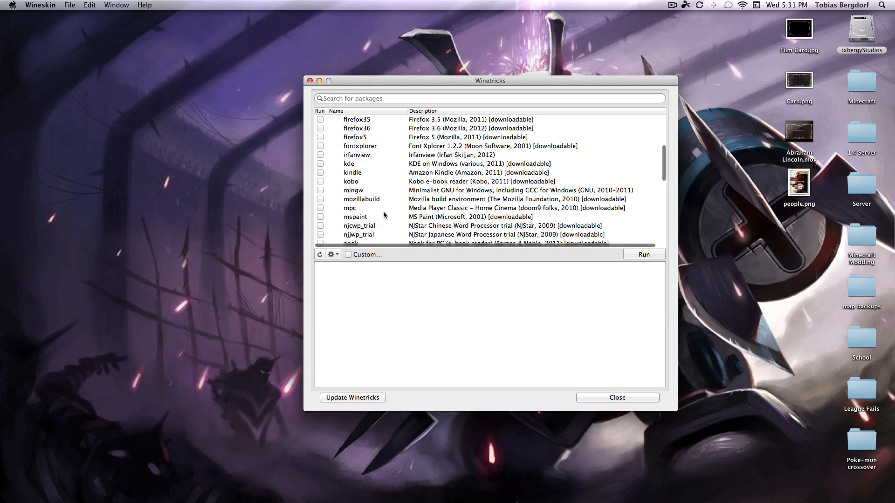
scroll(down, 3)
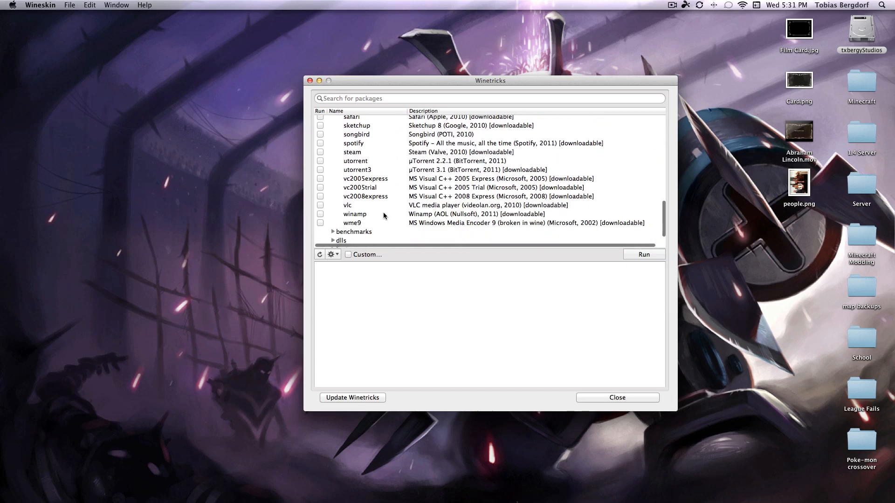
scroll(down, 3)
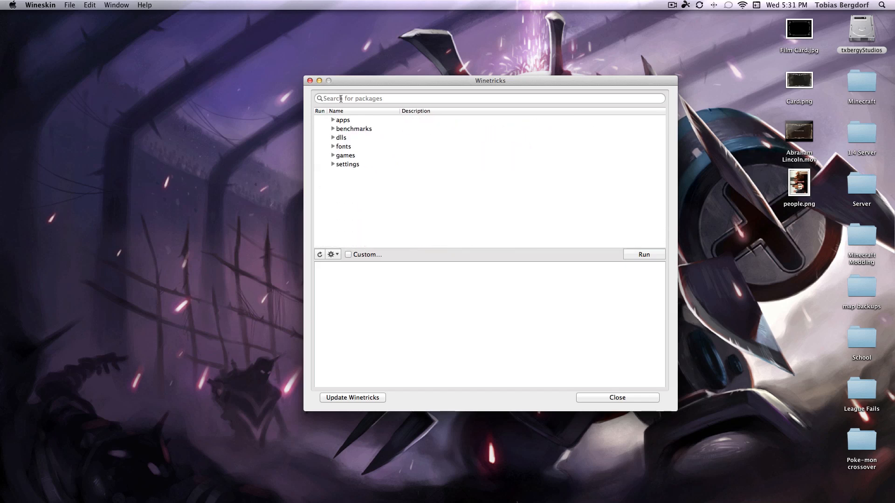
Filter the package list by 'win' and expand the matching settings entries.
text(win)
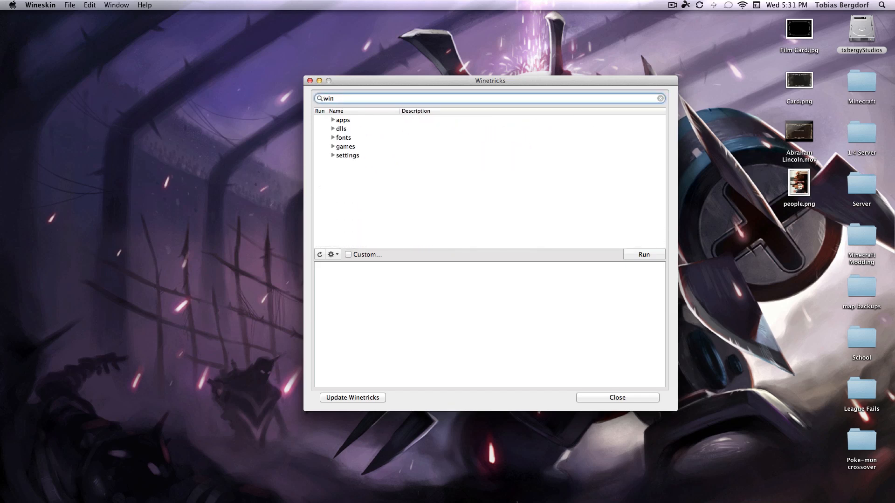
click(334, 155)
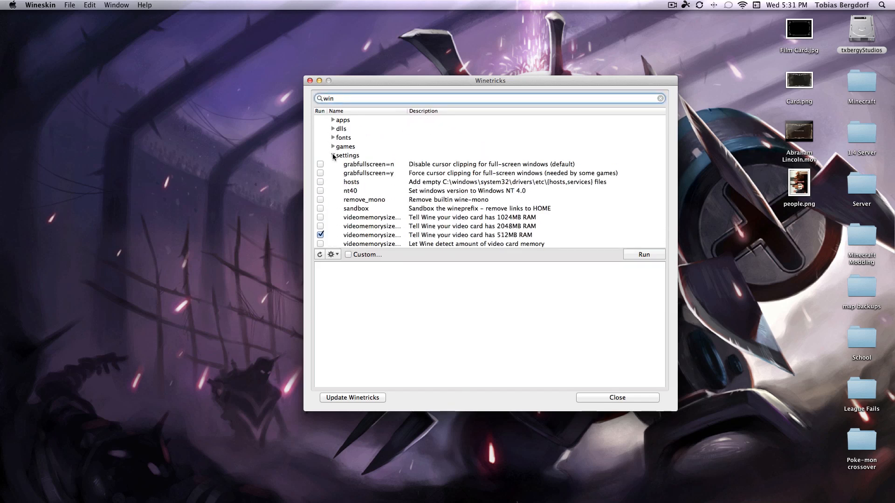
scroll(down, 3)
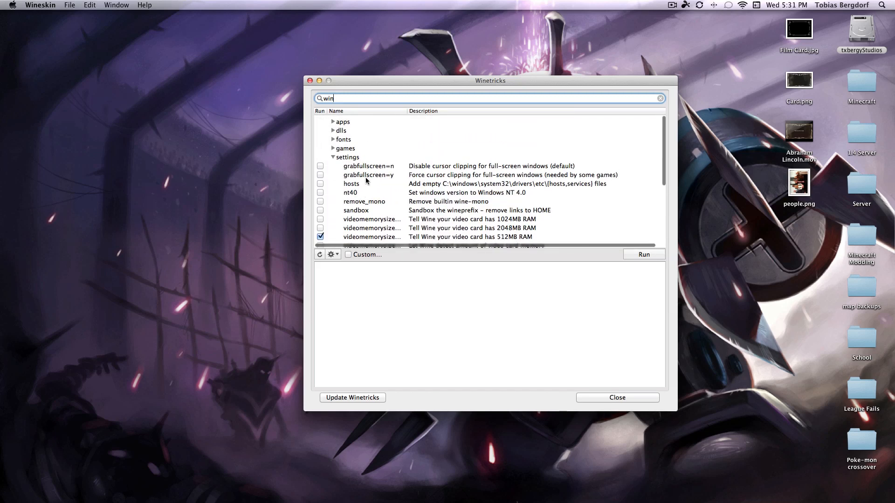
scroll(down, 3)
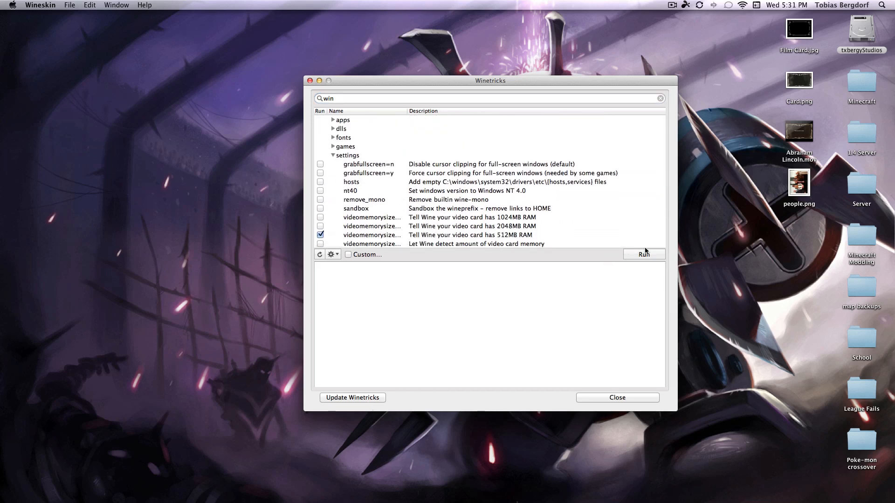
Run the chosen winetricks, then close the Winetricks and Wineskin Advanced windows.
click(644, 254)
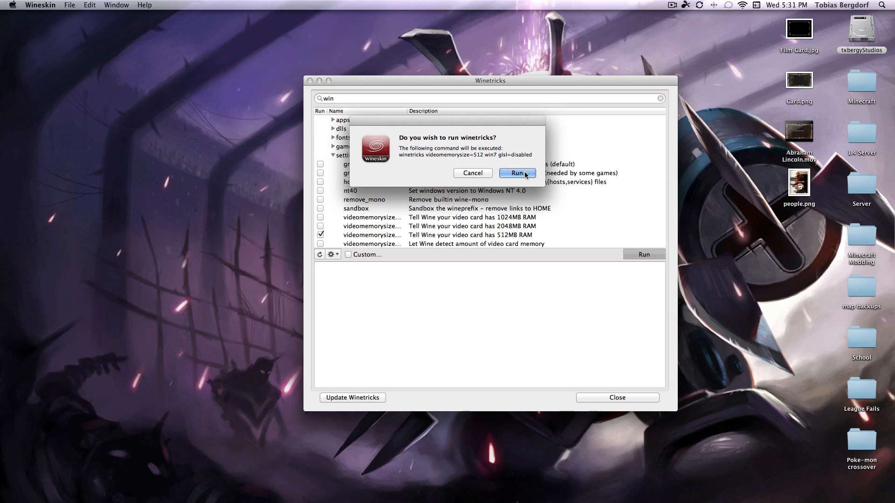
click(517, 173)
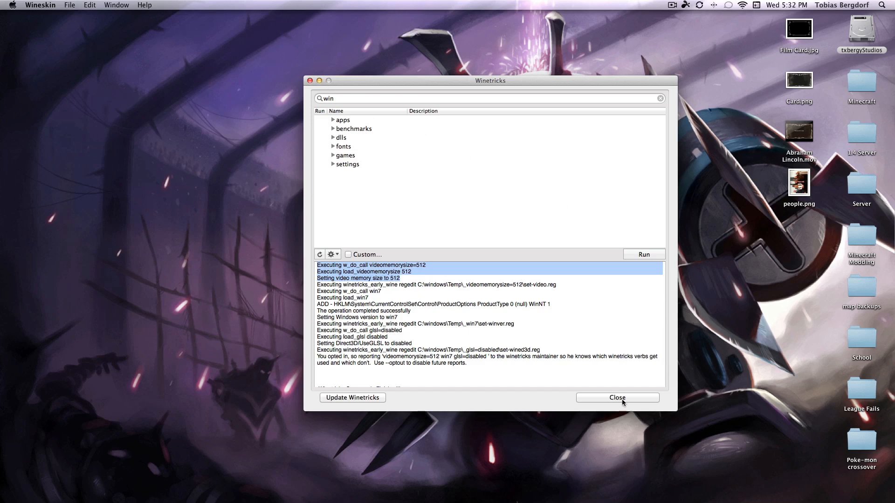
click(618, 397)
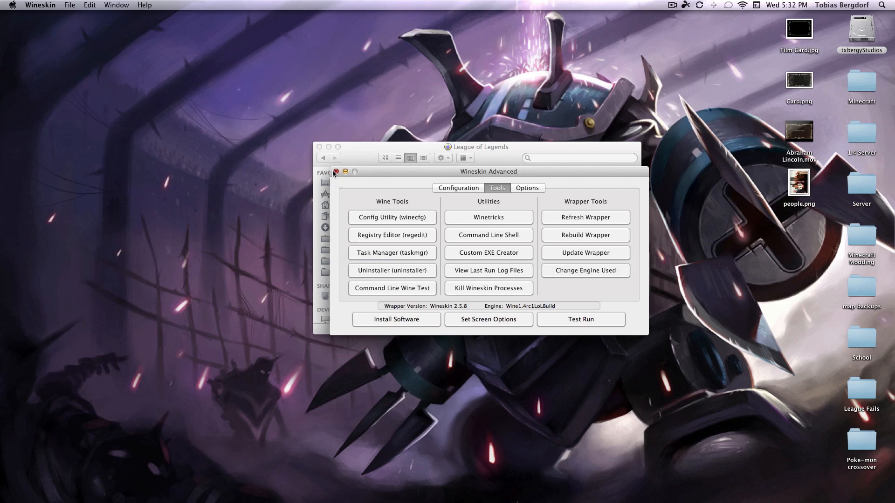
click(336, 171)
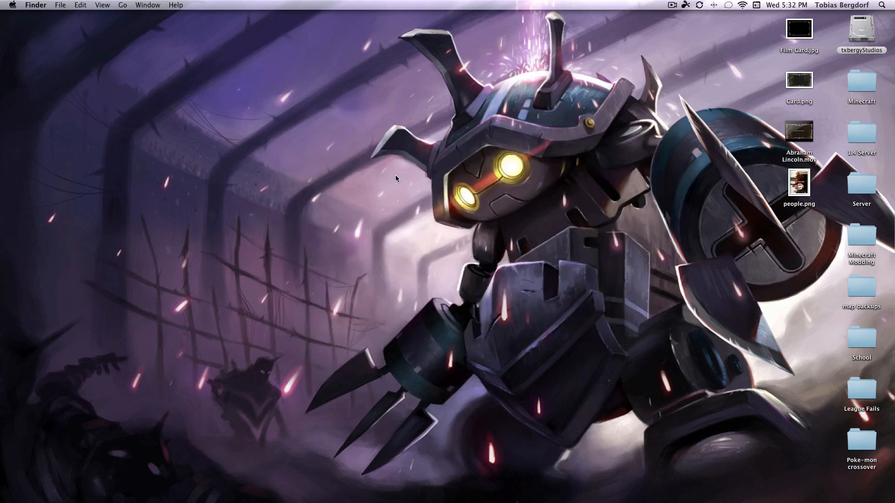